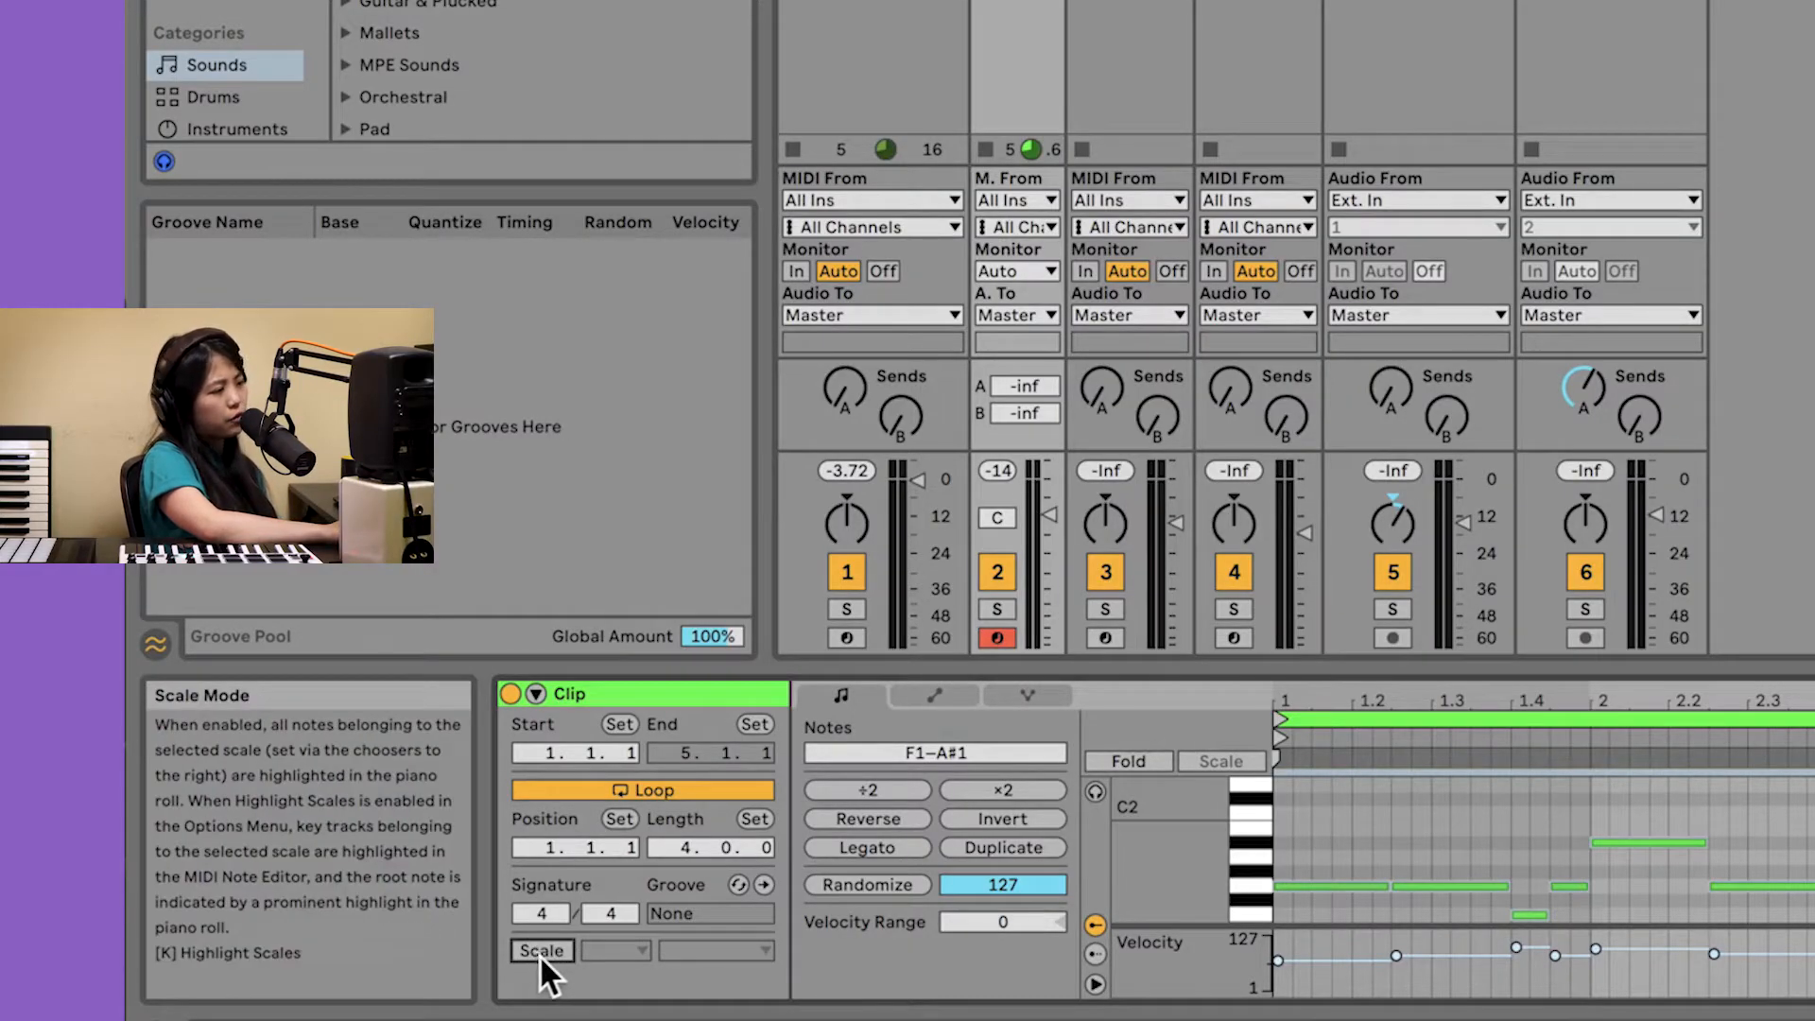
Enable Scale mode on the bass clip with root G and scale Minor.
left_click(541, 951)
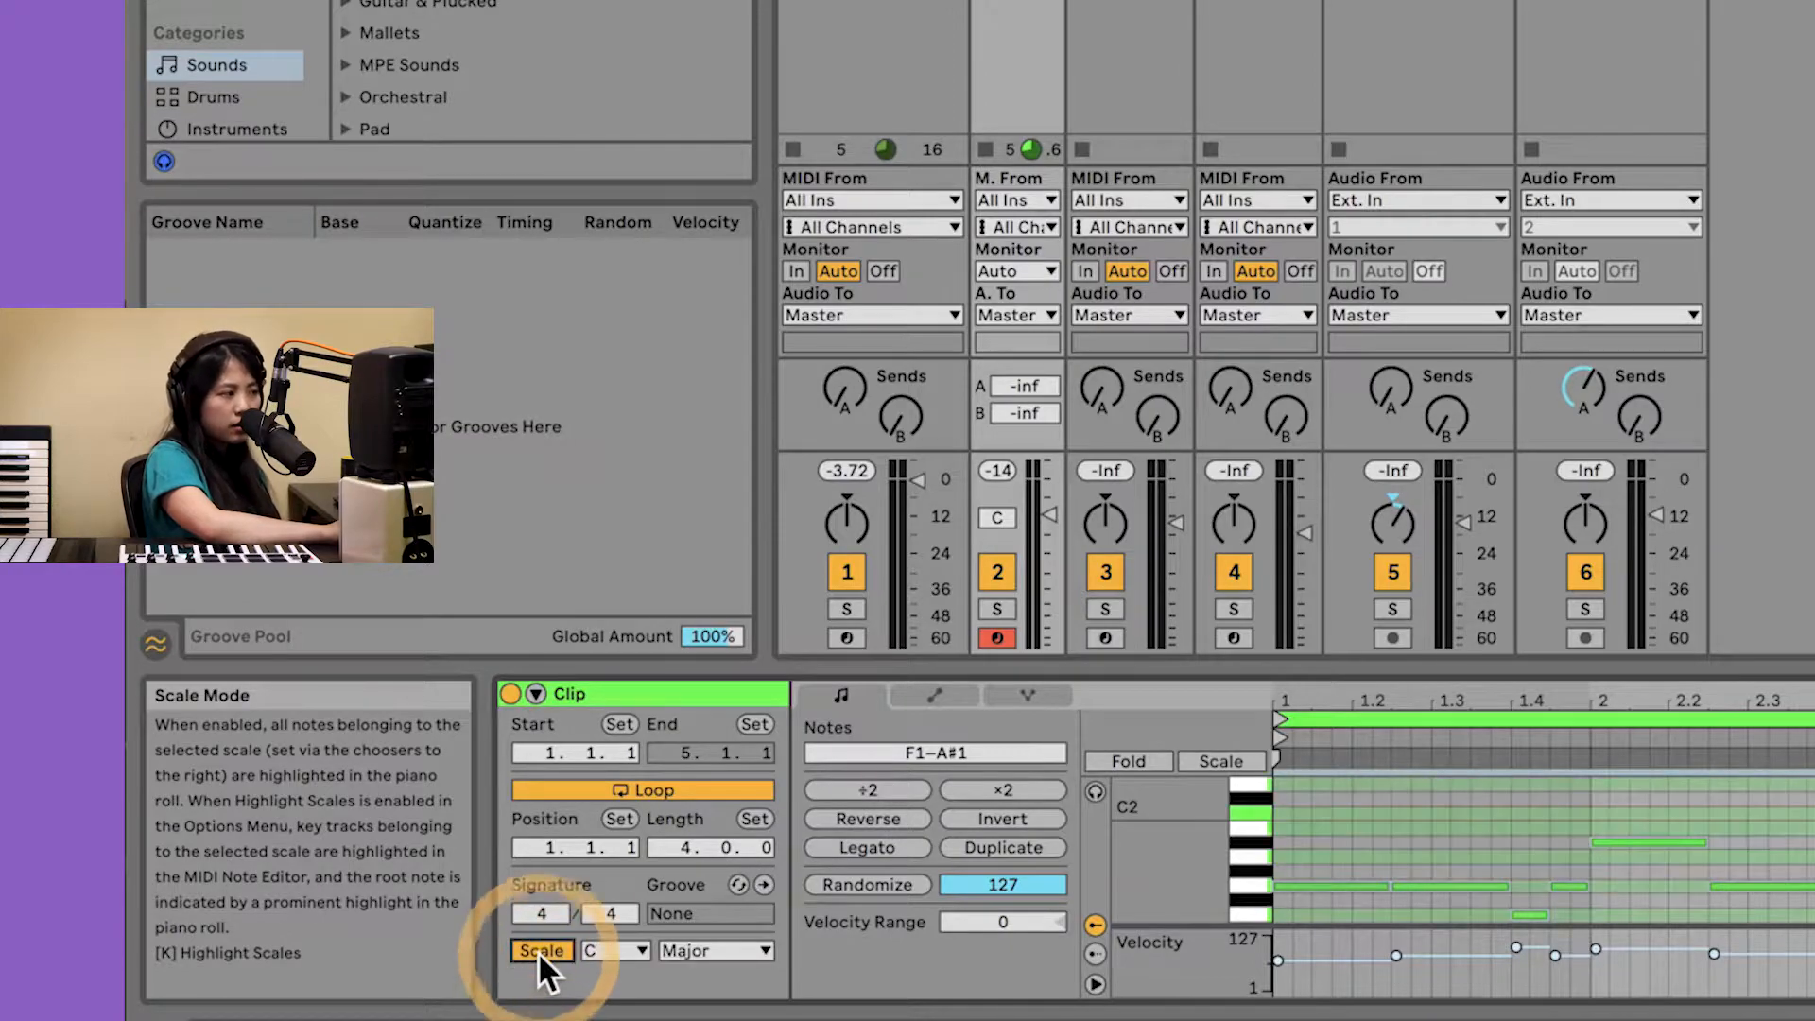
mouse_move(616, 987)
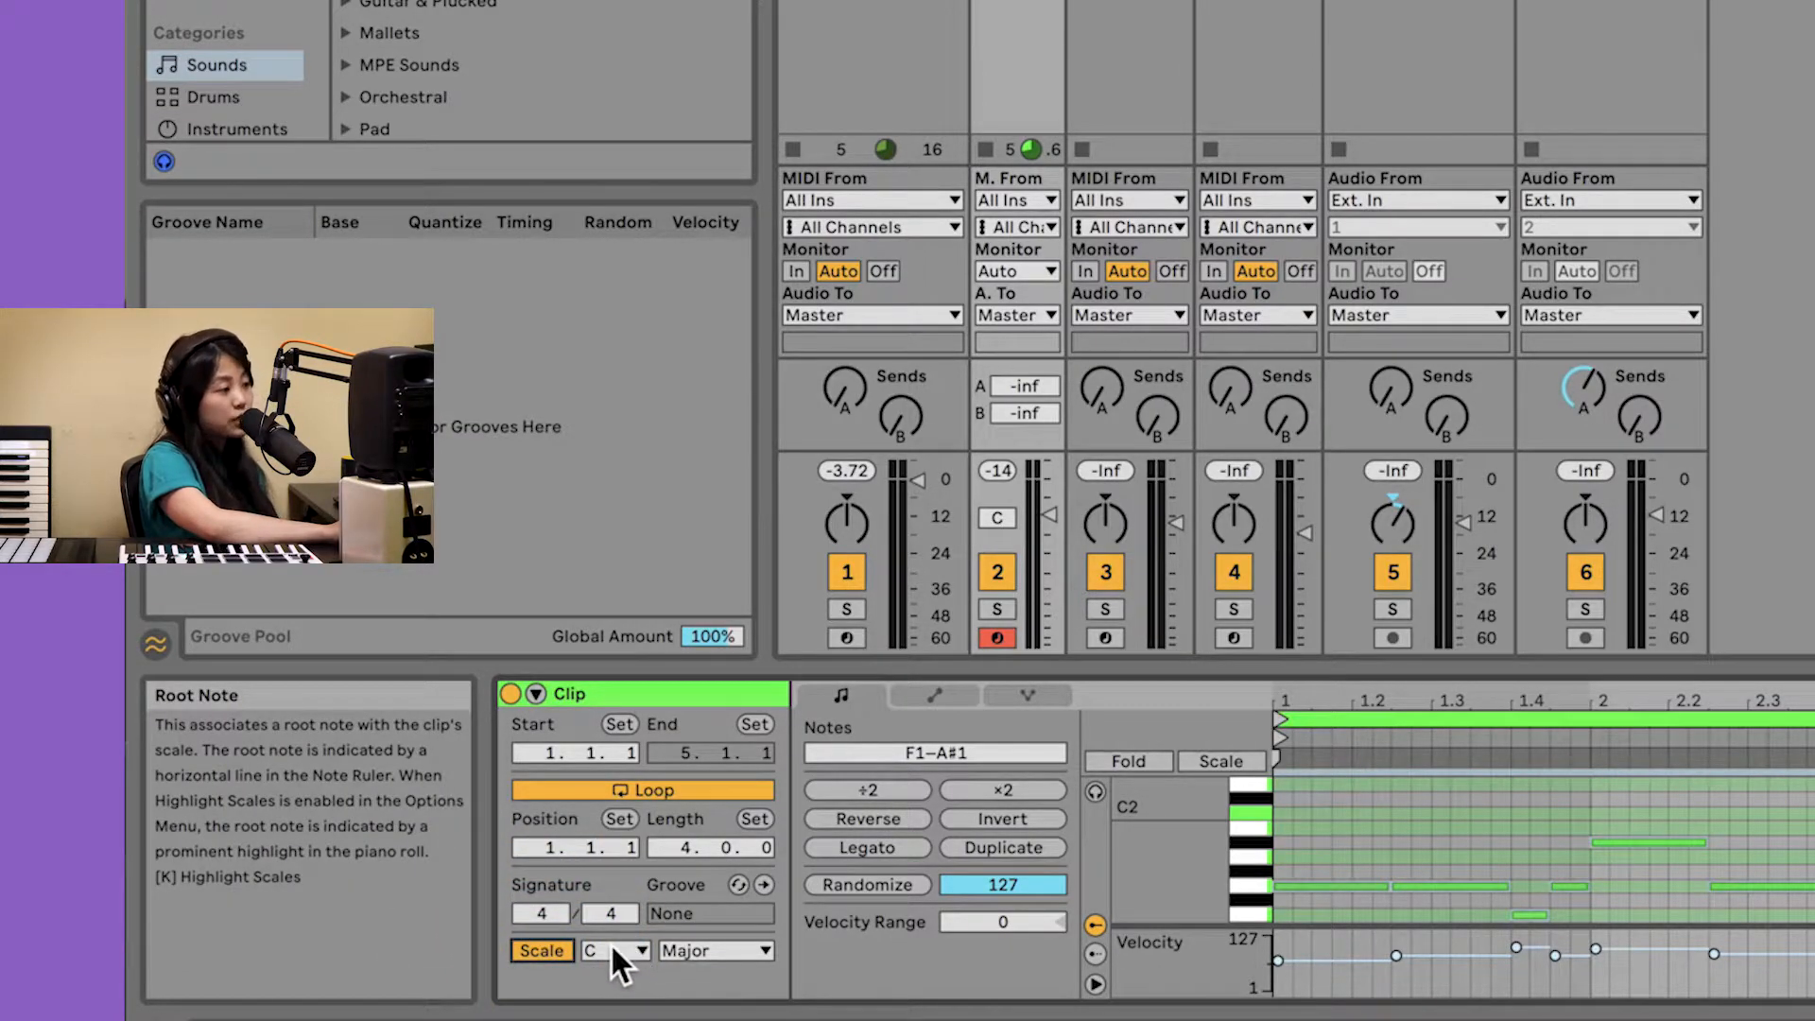
left_click(615, 949)
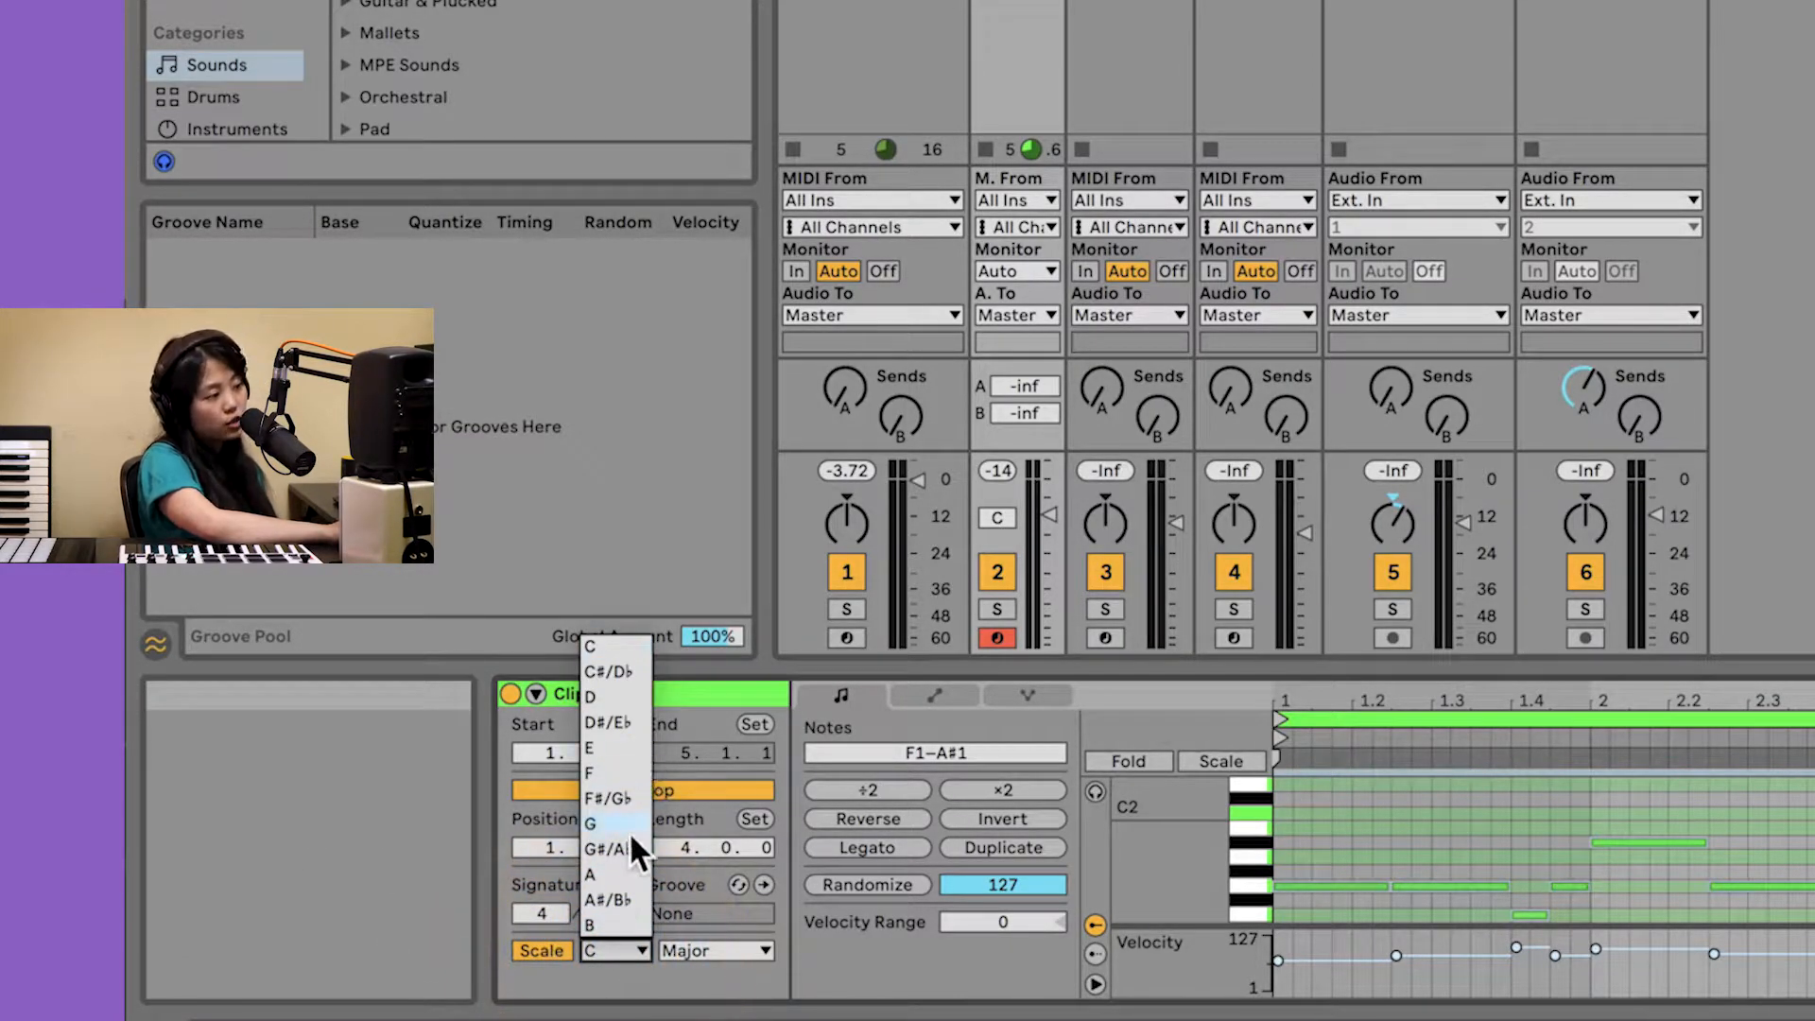
left_click(590, 819)
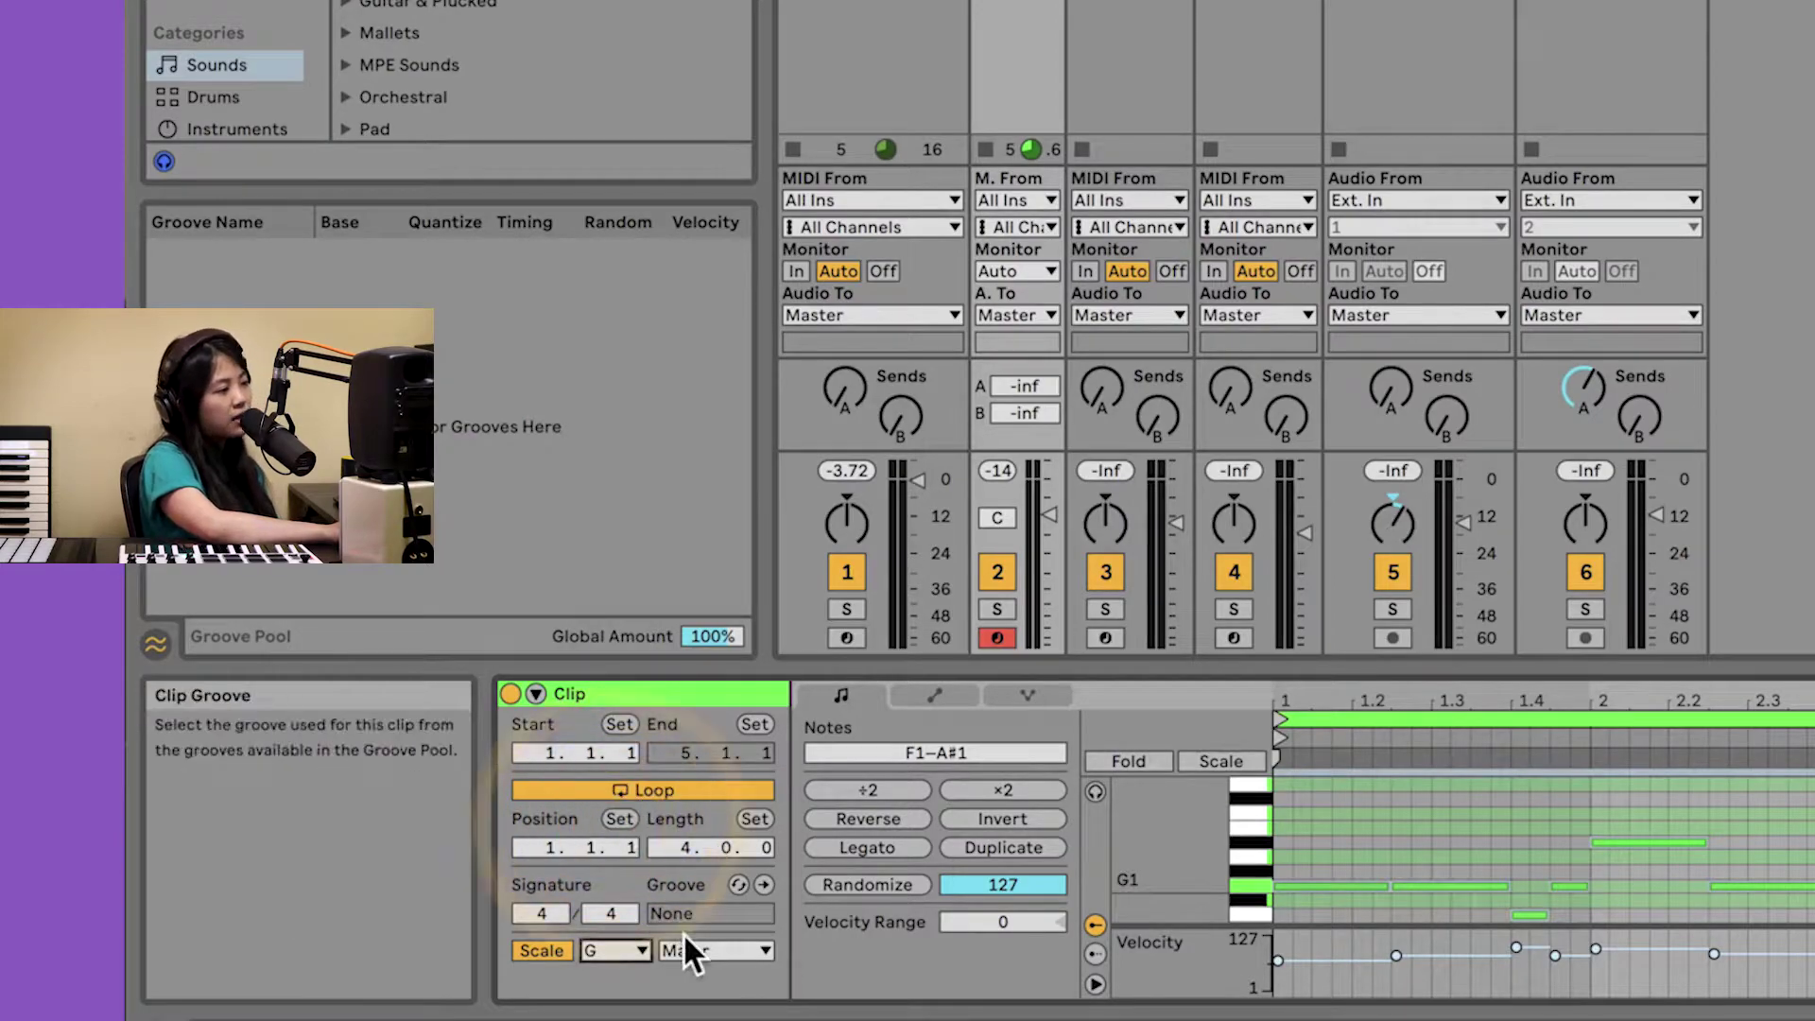
left_click(715, 950)
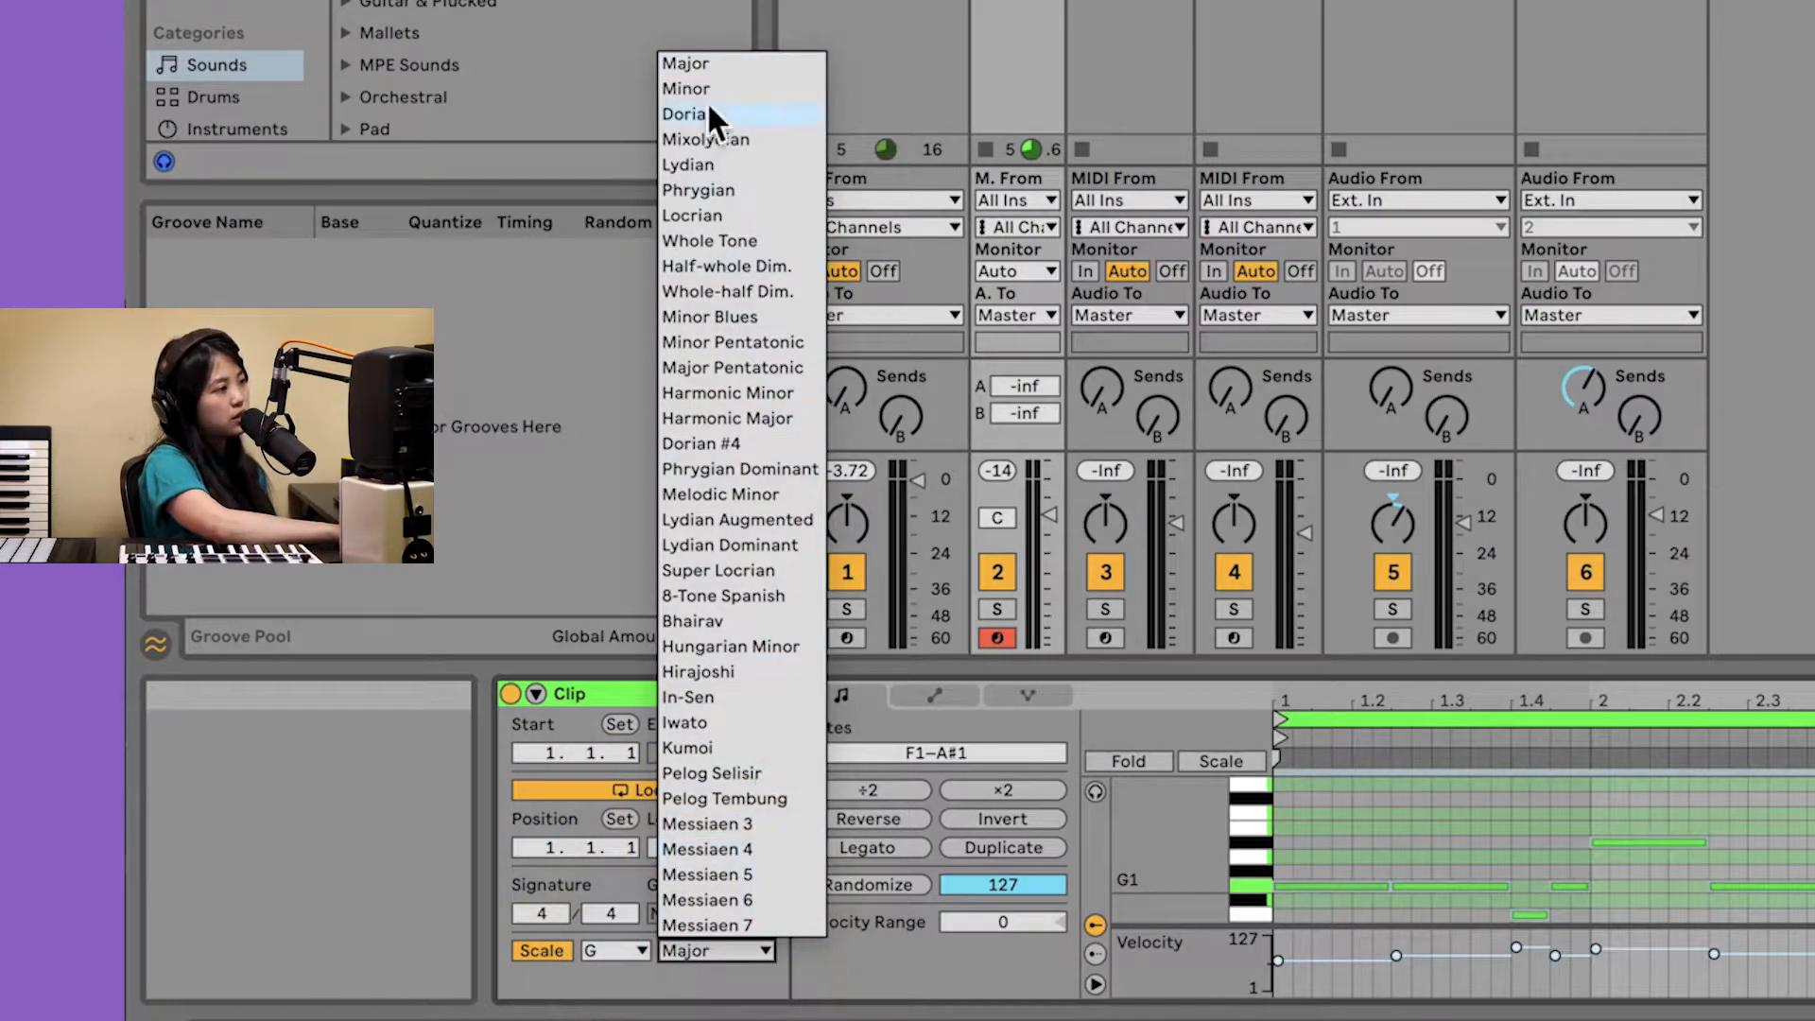
left_click(685, 88)
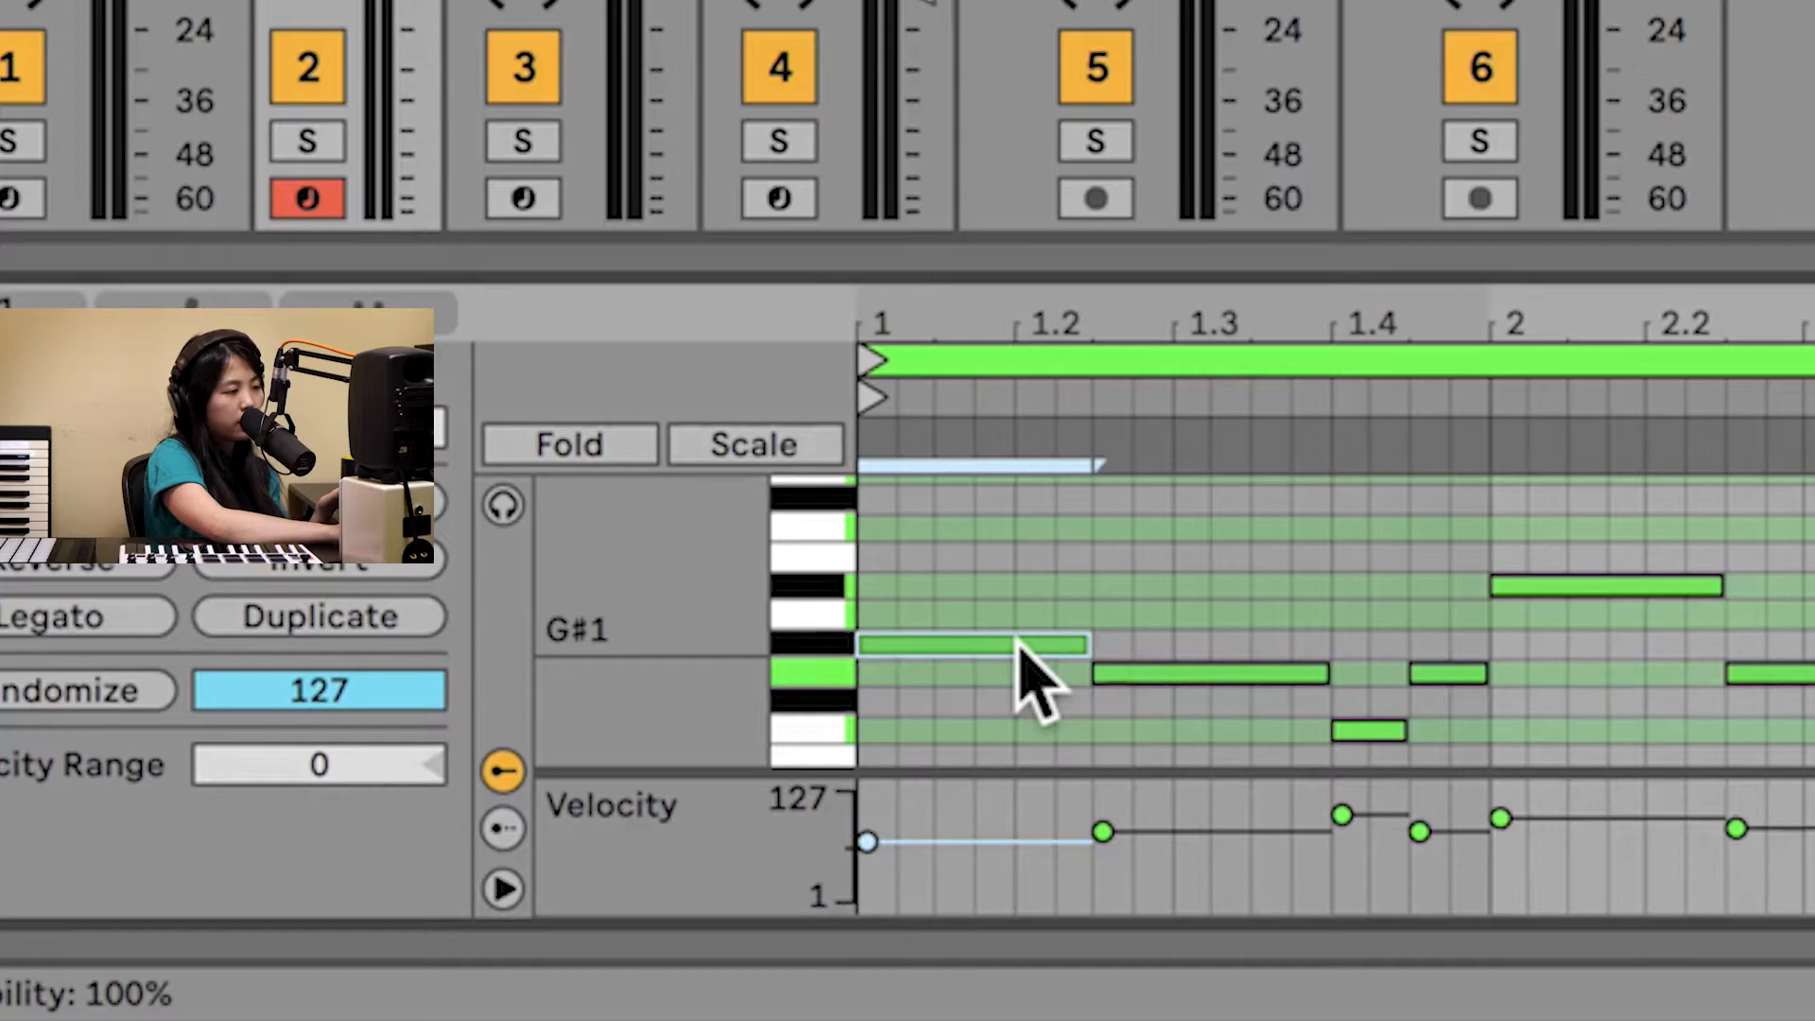
Drag the first bass note down two semitones from G#1 to F#1.
left_click_drag(972, 649, 972, 681)
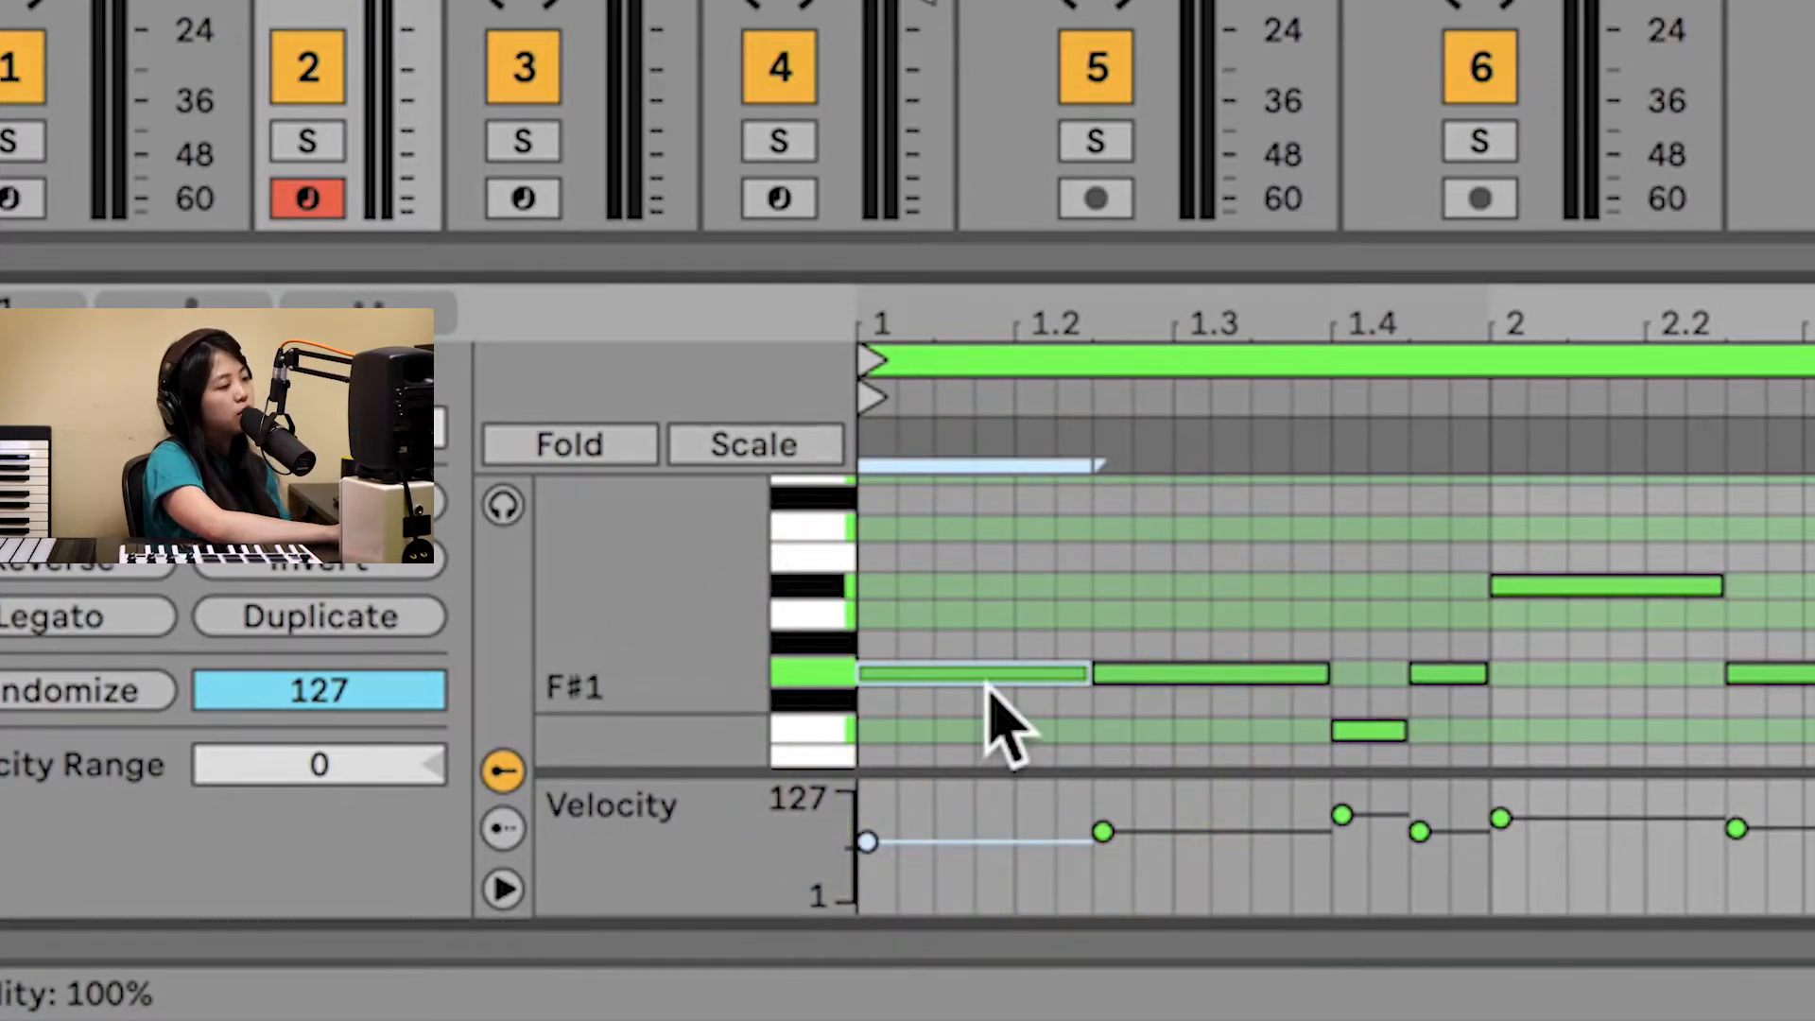